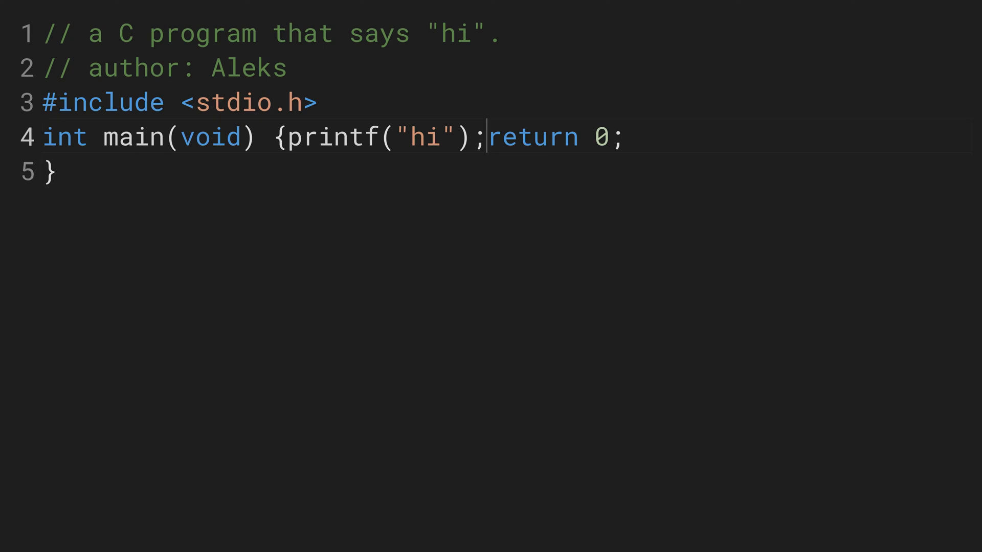
- Break the line before 'return 0' so it sits indented below the printf call
key(Enter)
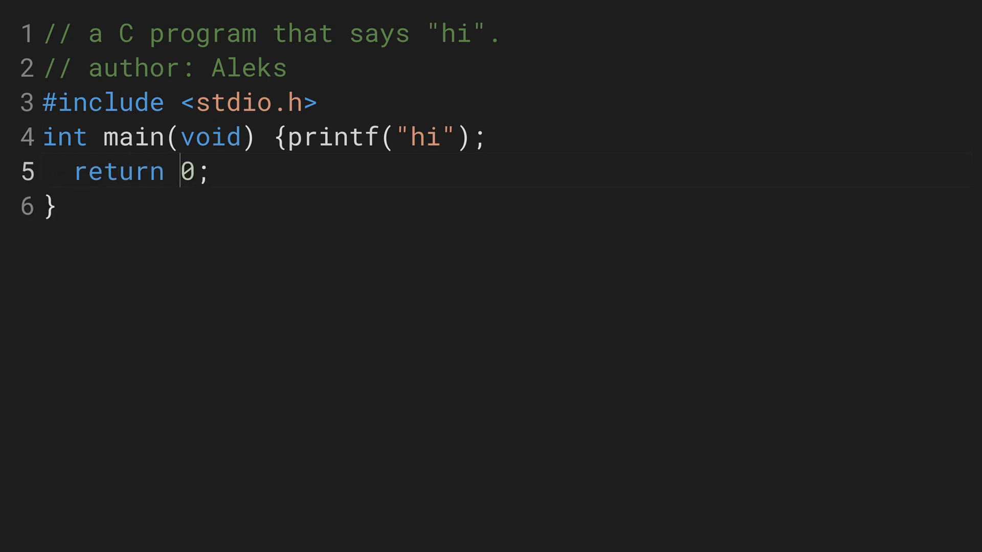